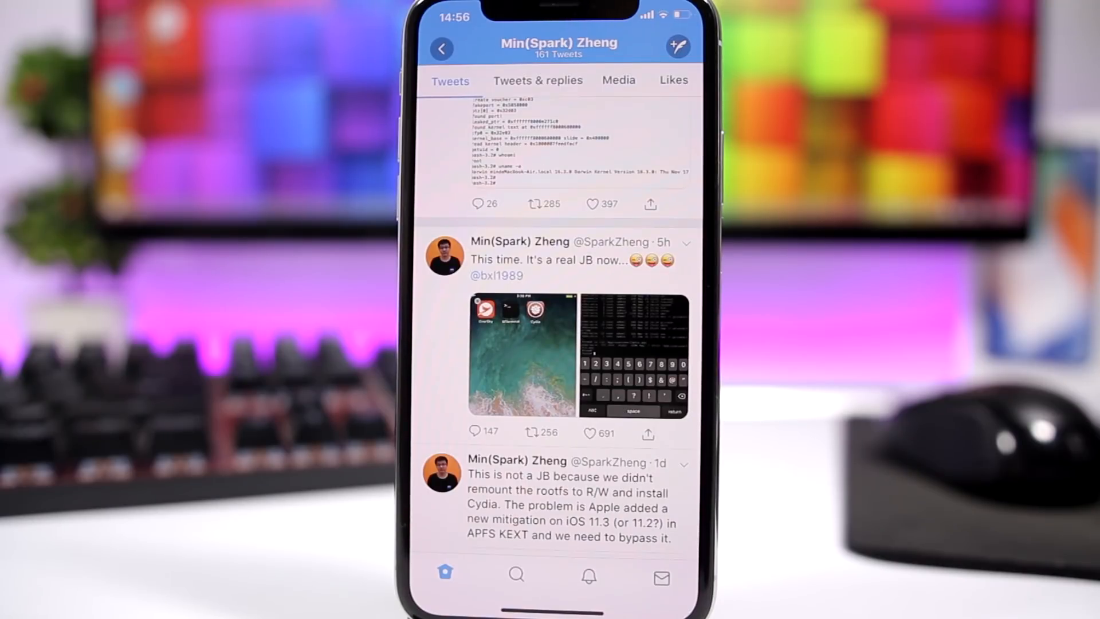
left_click(589, 433)
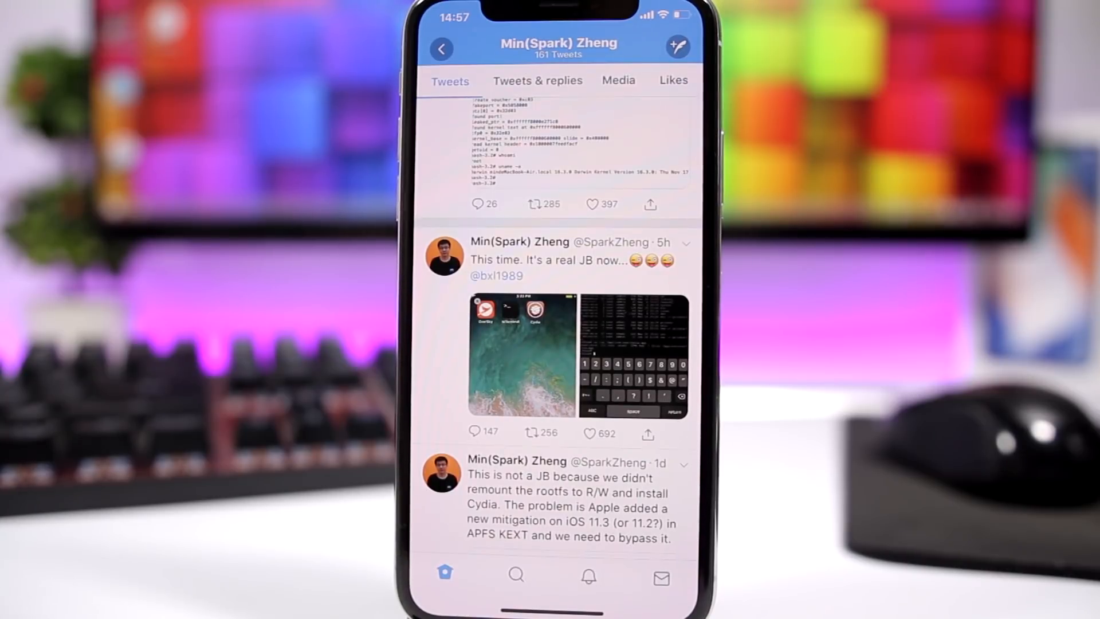
left_click(483, 431)
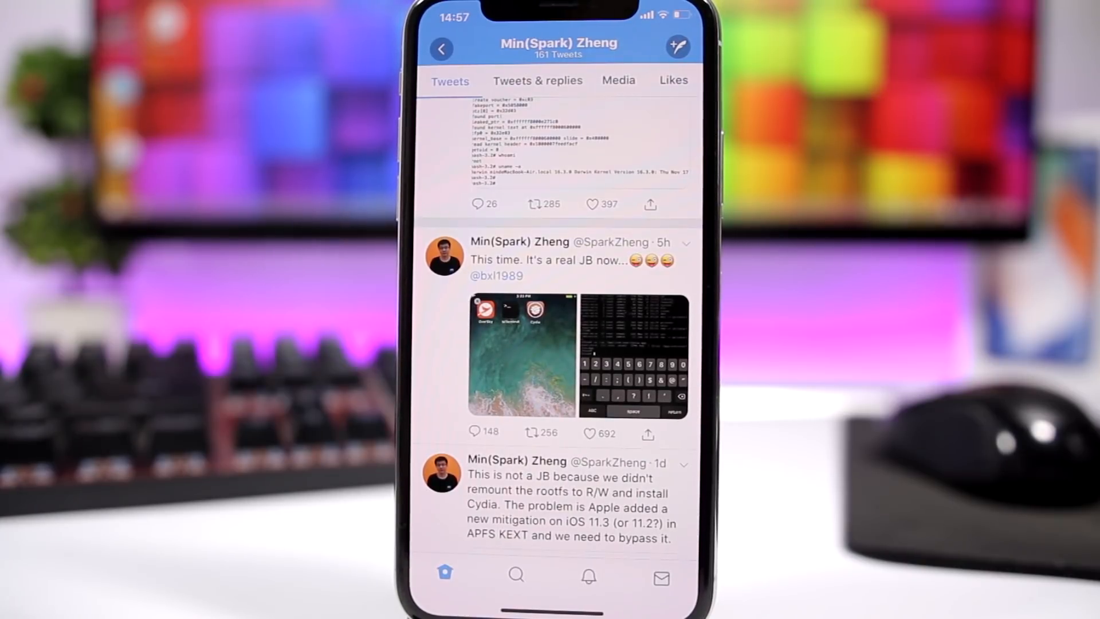